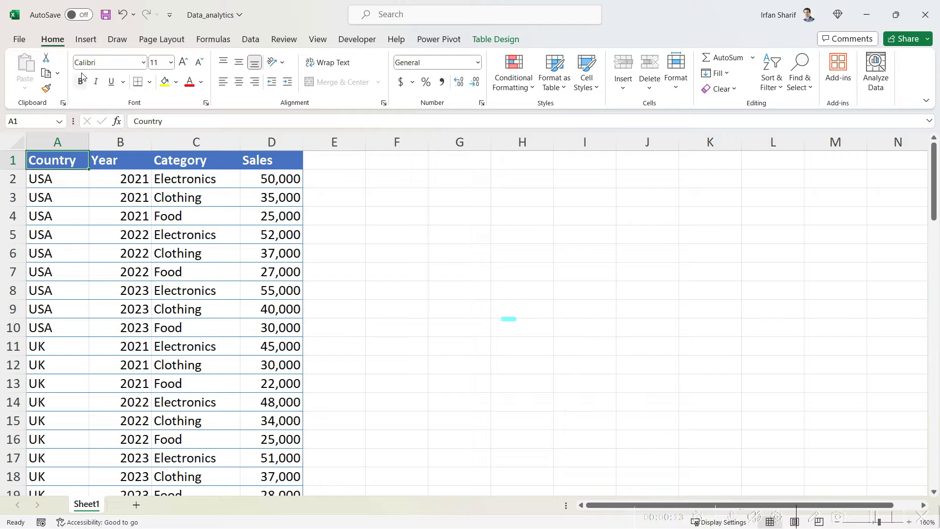
Insert a PivotTable from tbl_data on the existing worksheet at cell F1.
{"action": "left_click", "coordinate": [86, 39]}
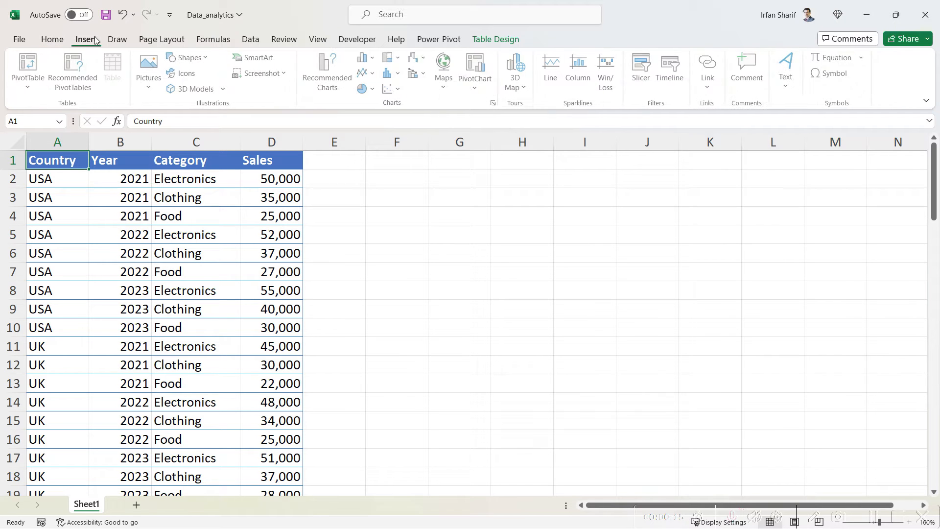
{"action": "left_click", "coordinate": [27, 68]}
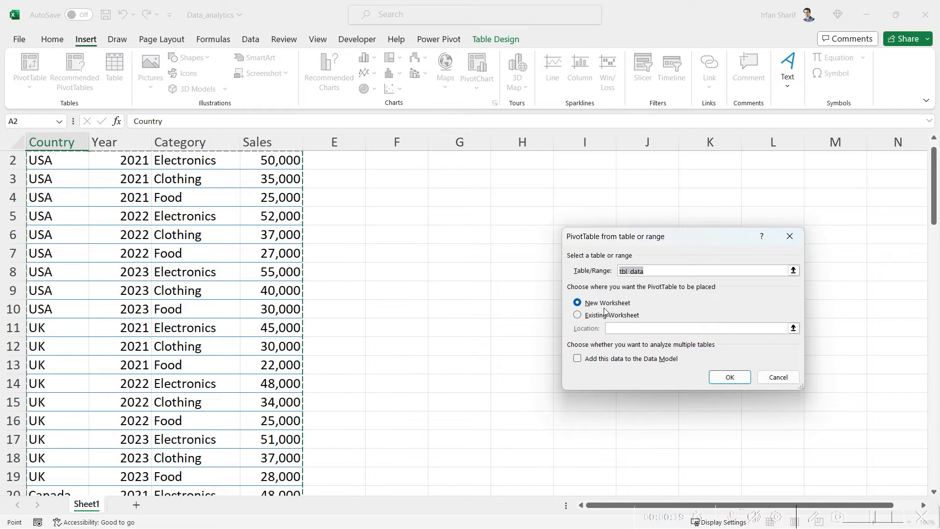
{"action": "left_click", "coordinate": [577, 315]}
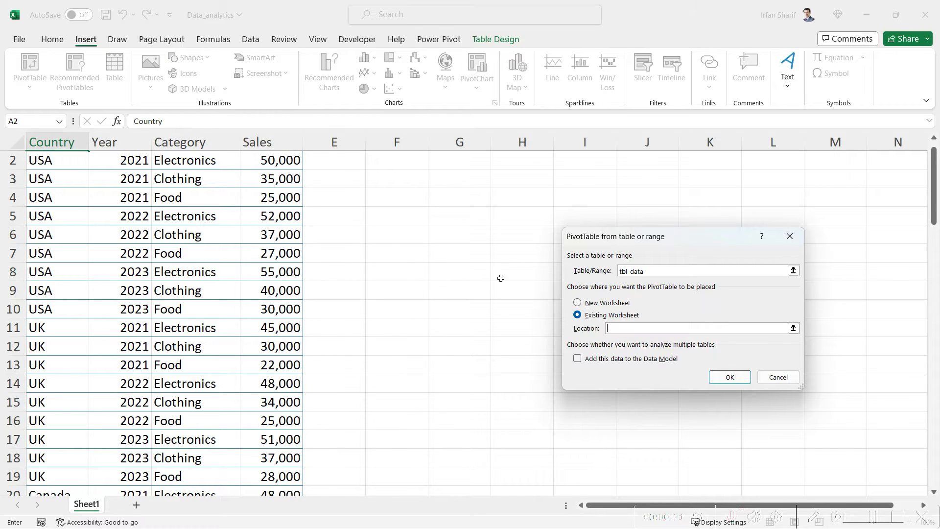
{"action": "left_click", "coordinate": [397, 160]}
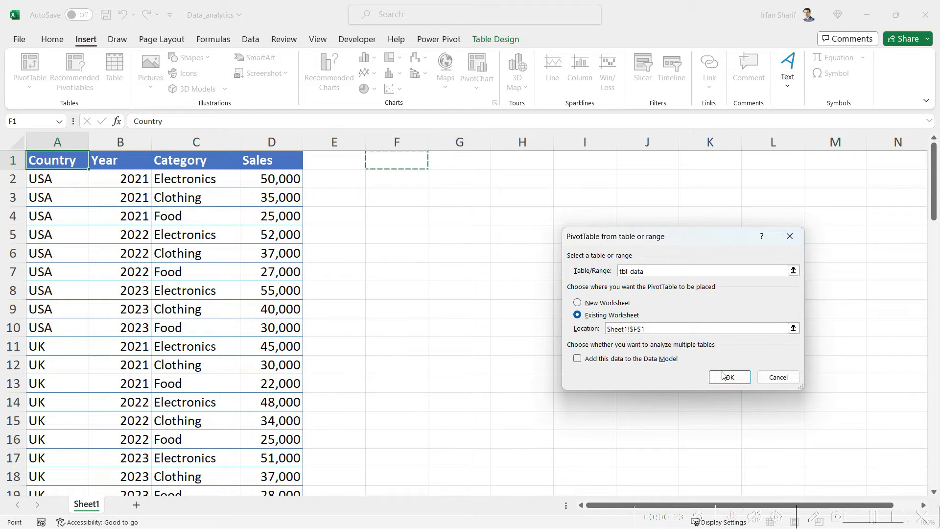
{"action": "left_click", "coordinate": [729, 377]}
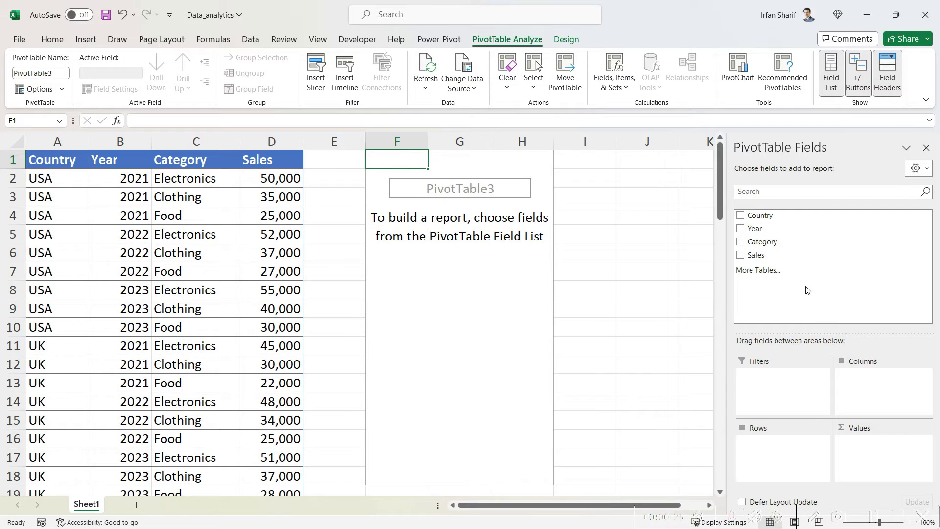
{"action": "mouse_move", "coordinate": [715, 415]}
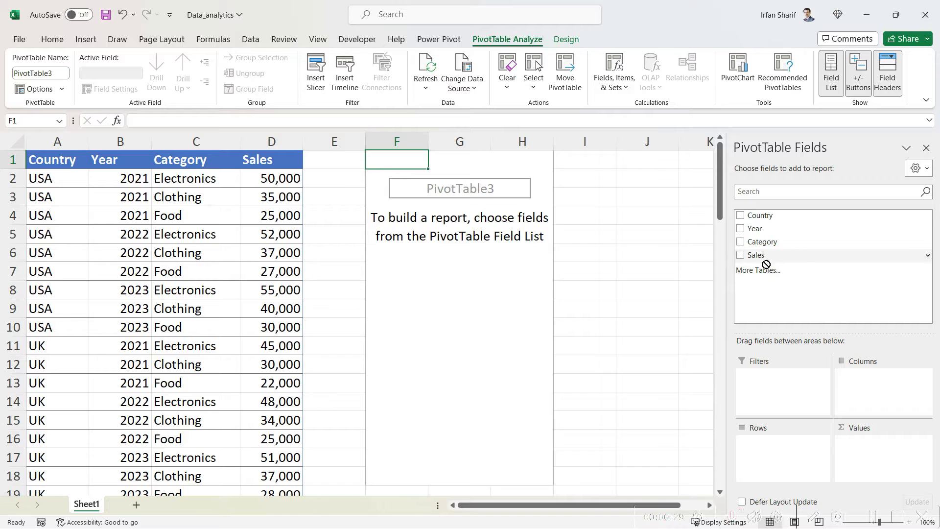
Show Sum of Sales with Year as columns and Country as rows.
{"action": "left_click", "coordinate": [740, 255]}
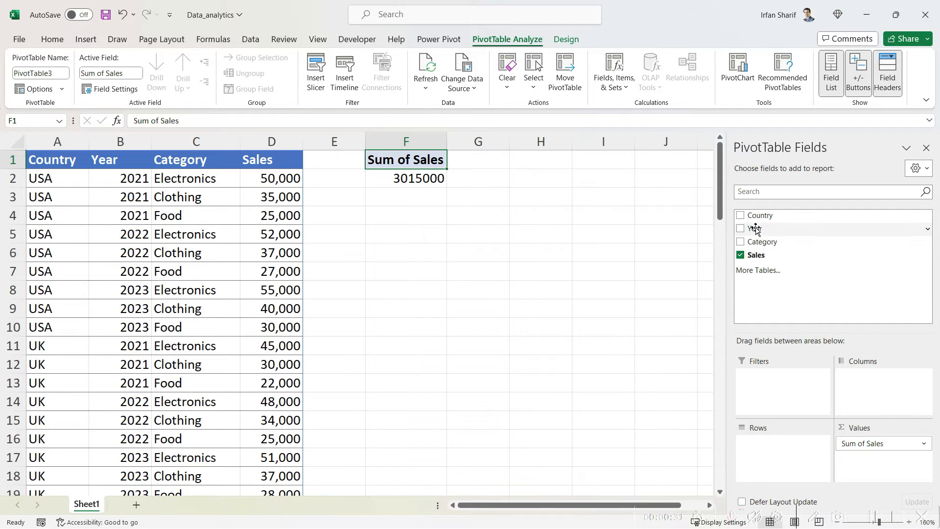
{"action": "left_click", "coordinate": [741, 228]}
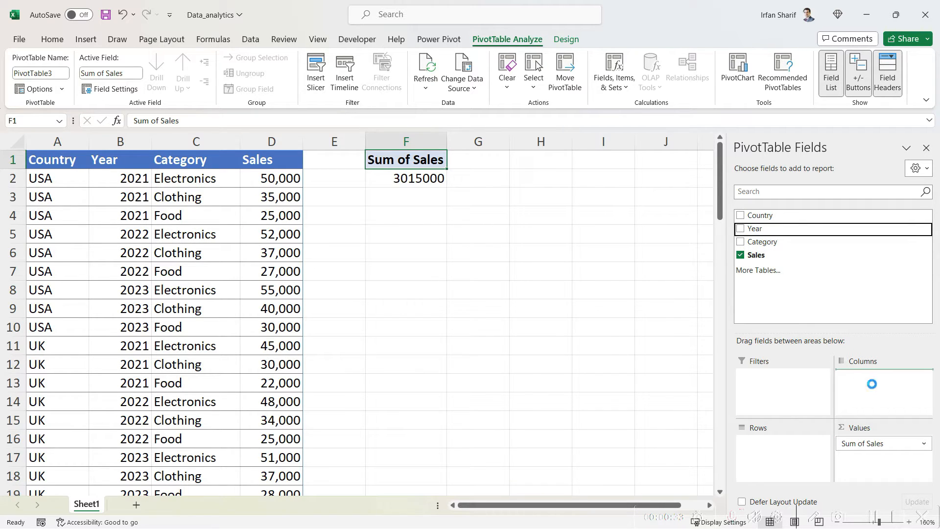
{"action": "left_click", "coordinate": [740, 229]}
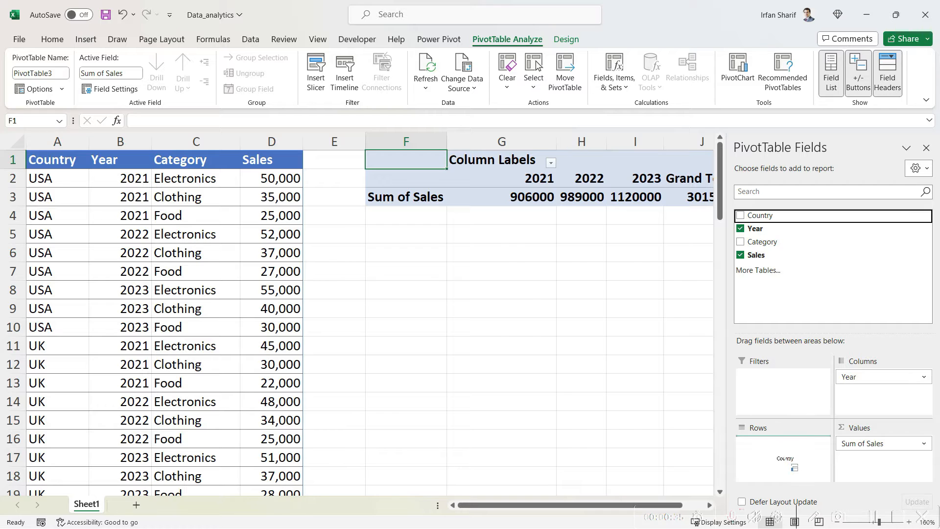
{"action": "left_click", "coordinate": [740, 216]}
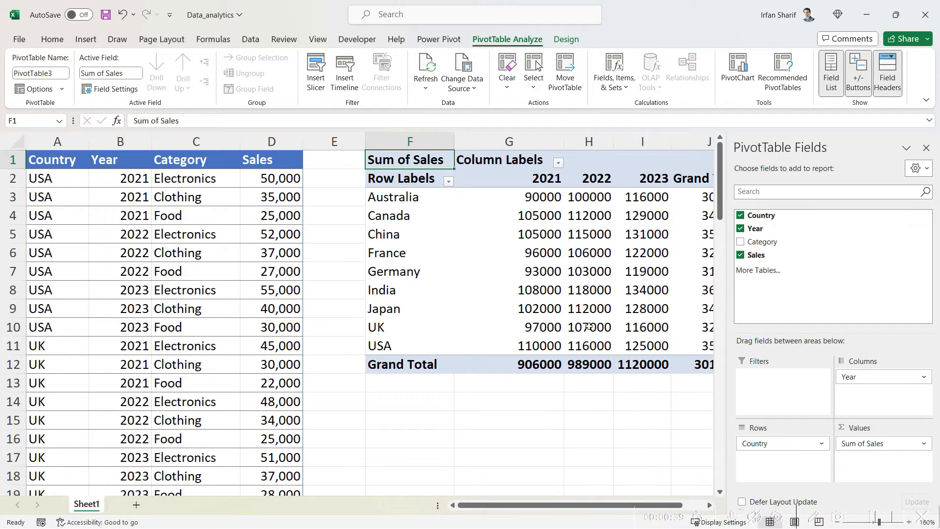
{"action": "mouse_move", "coordinate": [454, 214]}
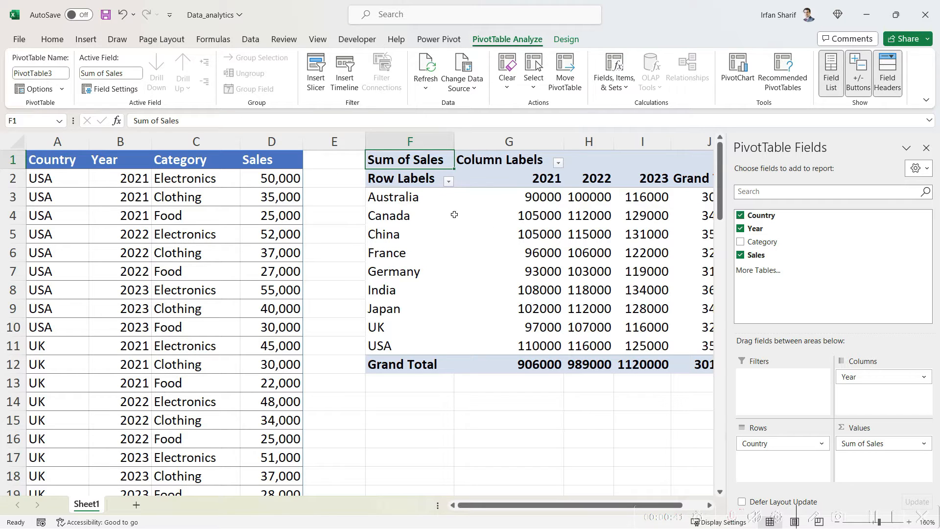
{"action": "mouse_move", "coordinate": [440, 261]}
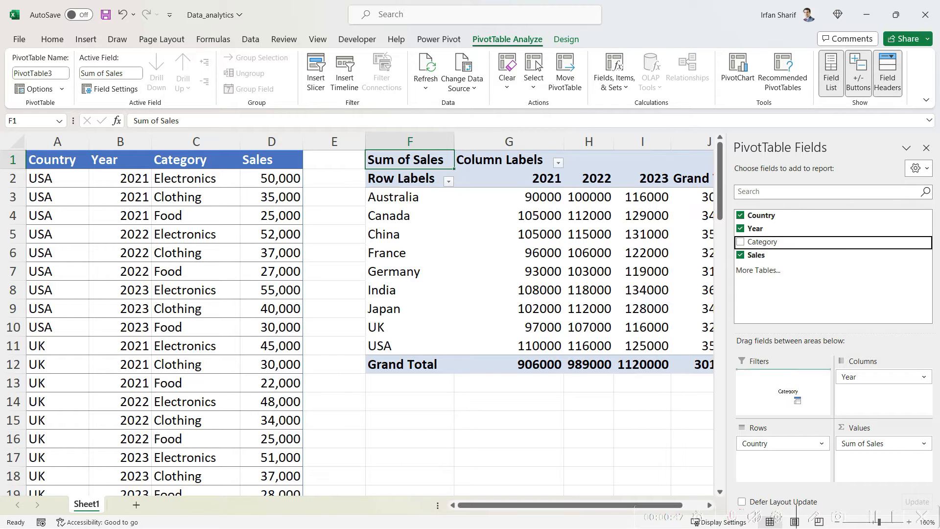
Add Category as a report filter and set it to Clothing.
{"action": "left_click", "coordinate": [558, 162]}
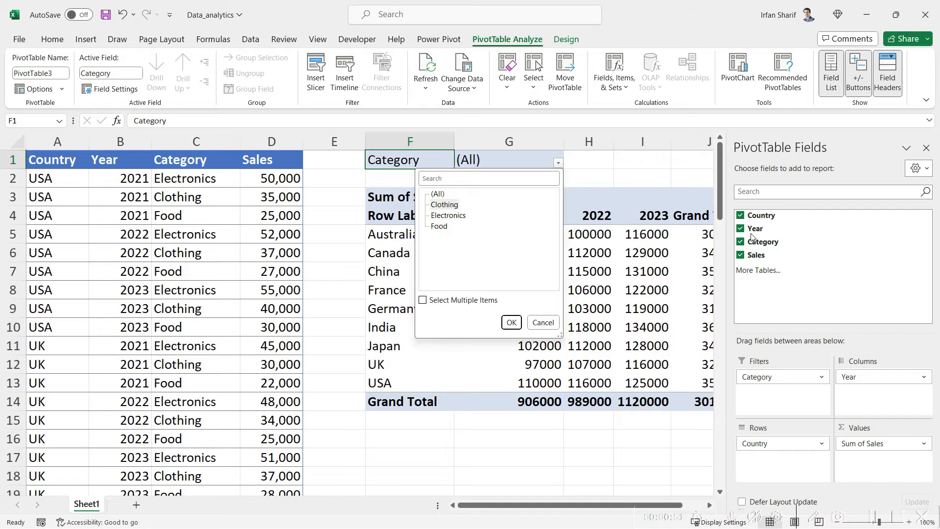
{"action": "left_click", "coordinate": [443, 204]}
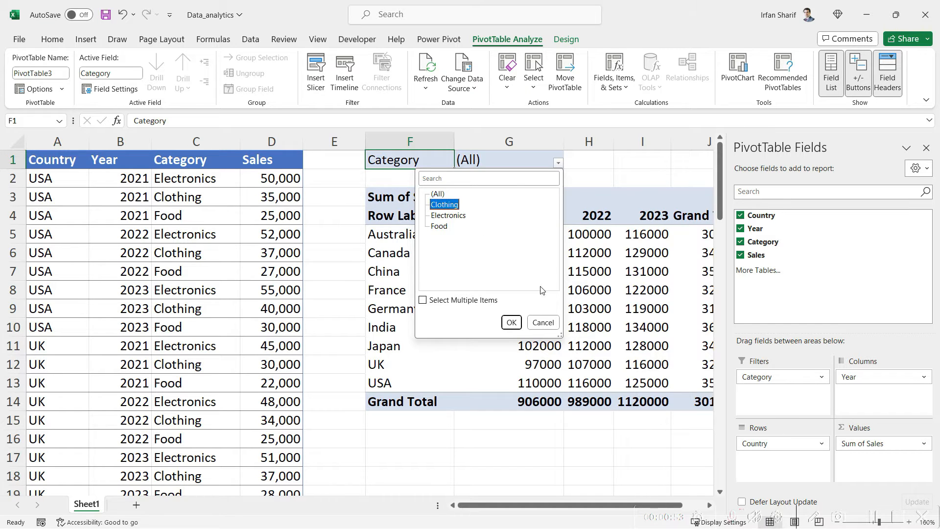
{"action": "left_click", "coordinate": [510, 322]}
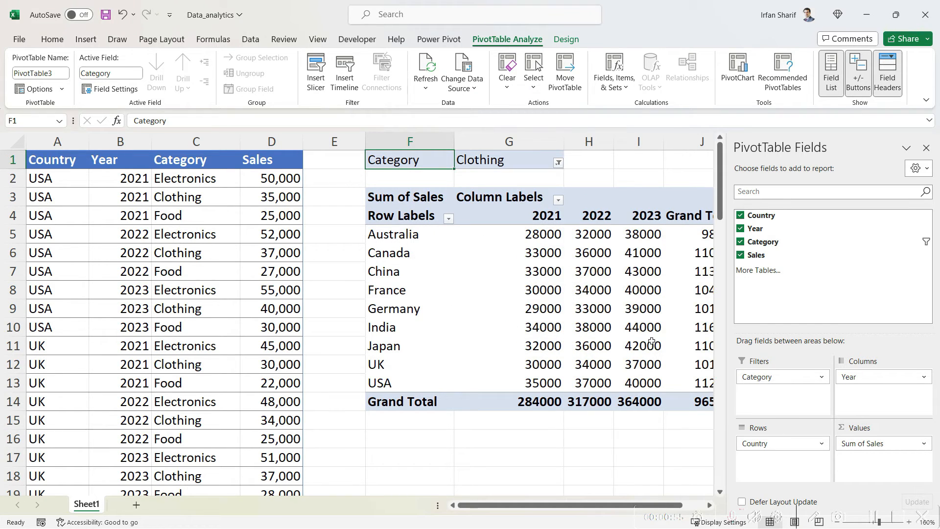
{"action": "mouse_move", "coordinate": [572, 247]}
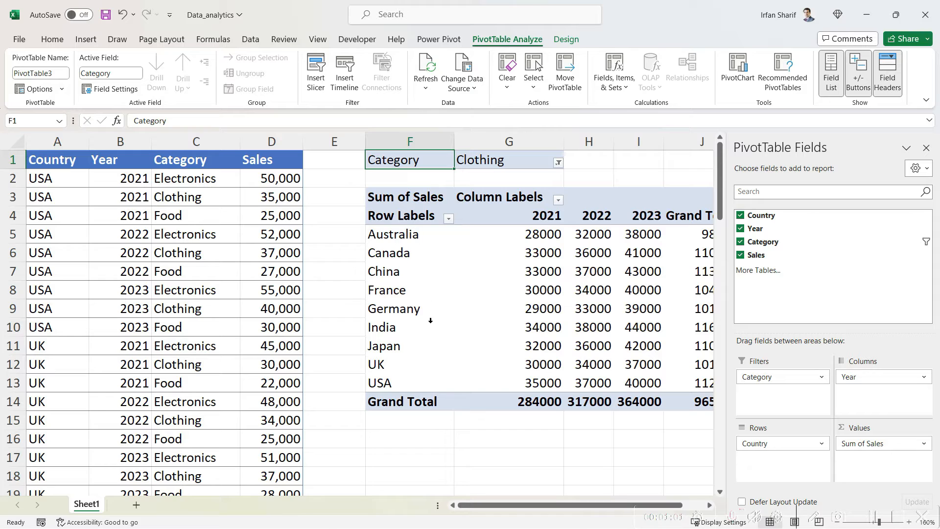
{"action": "mouse_move", "coordinate": [698, 333]}
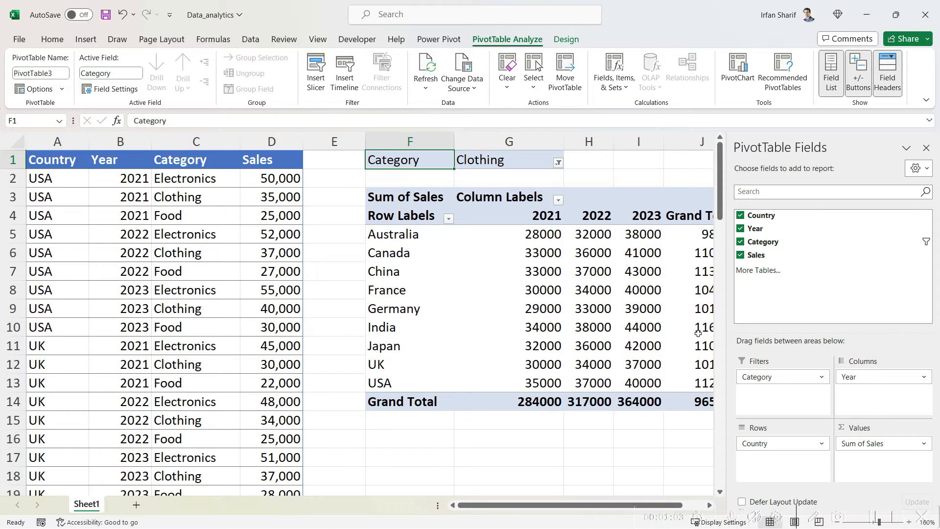
{"action": "mouse_move", "coordinate": [882, 414]}
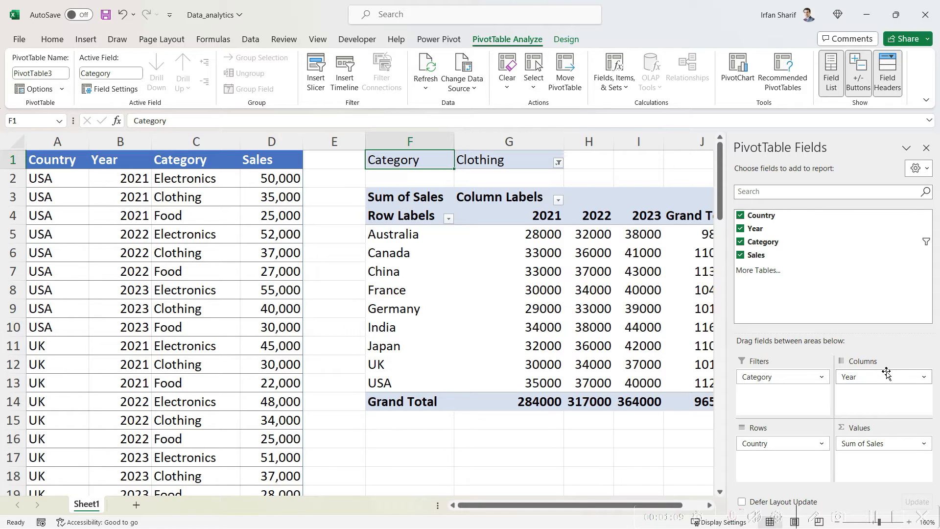
Remove Year from the PivotTable columns, leaving per-country Clothing totals.
{"action": "left_click", "coordinate": [740, 228]}
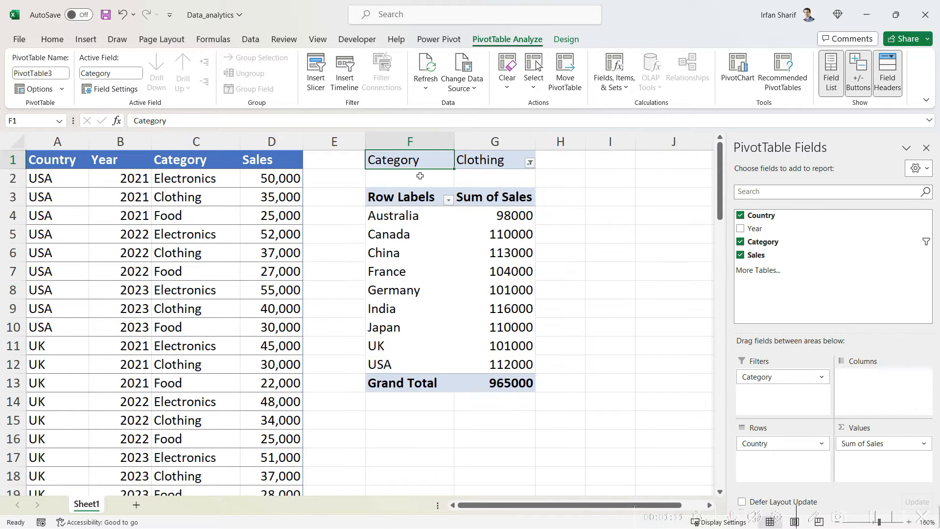
{"action": "mouse_move", "coordinate": [487, 256]}
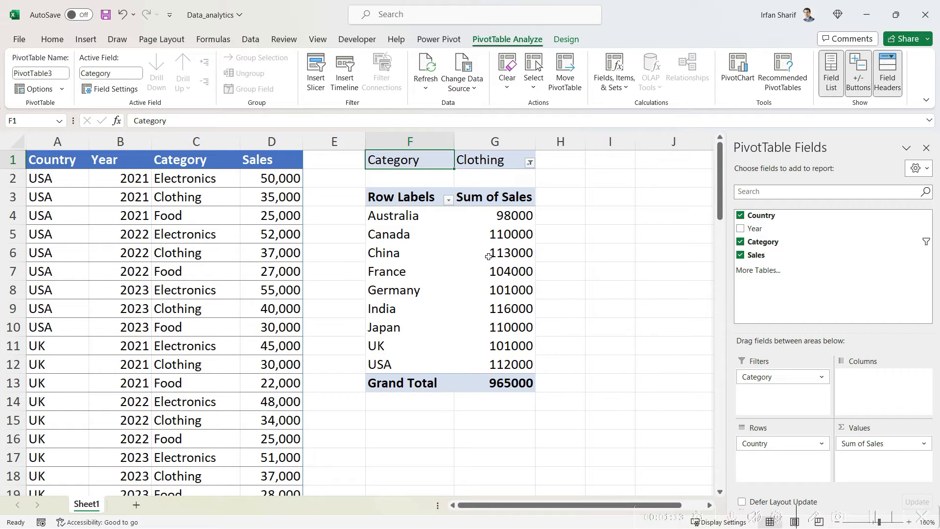
{"action": "mouse_move", "coordinate": [462, 202]}
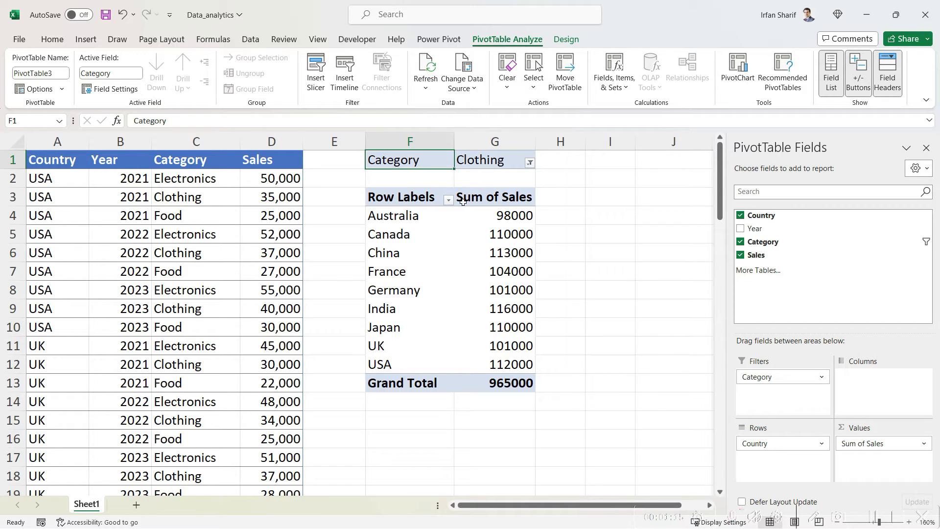
{"action": "mouse_move", "coordinate": [463, 243]}
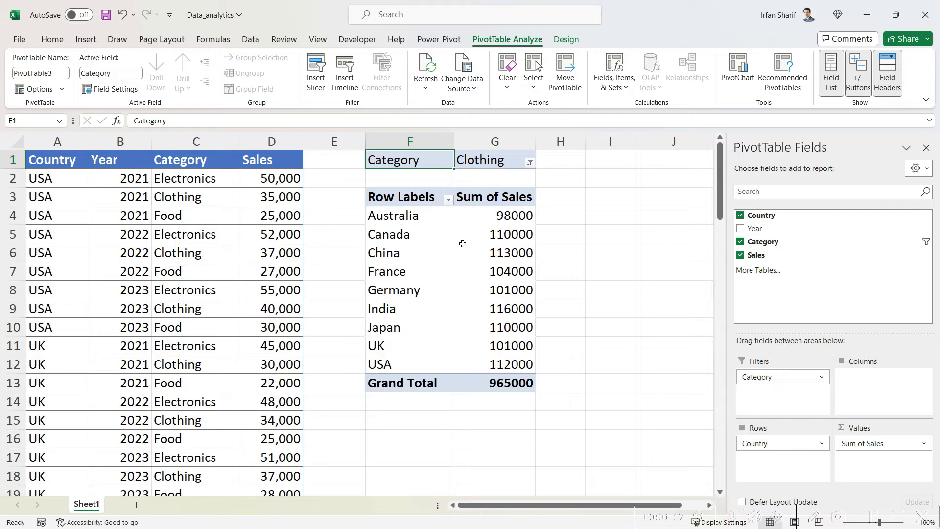
{"action": "mouse_move", "coordinate": [802, 411]}
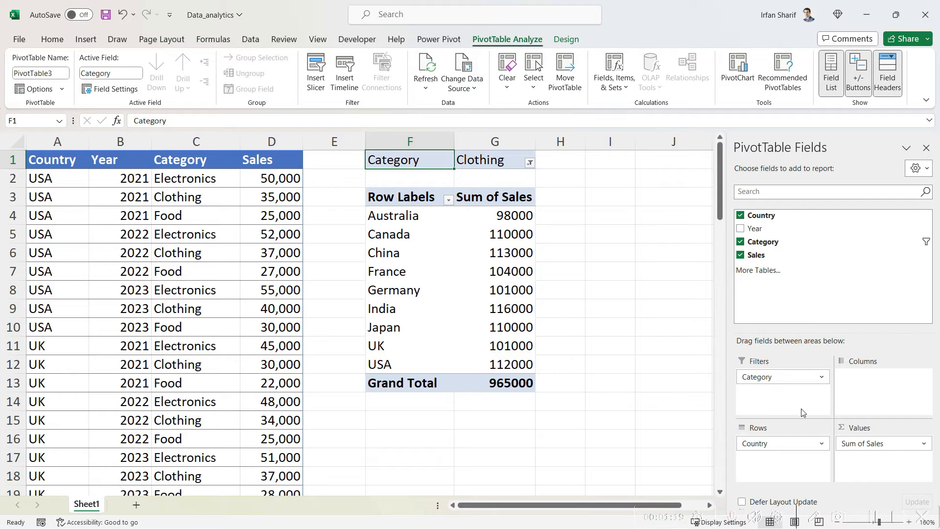
{"action": "mouse_move", "coordinate": [422, 216]}
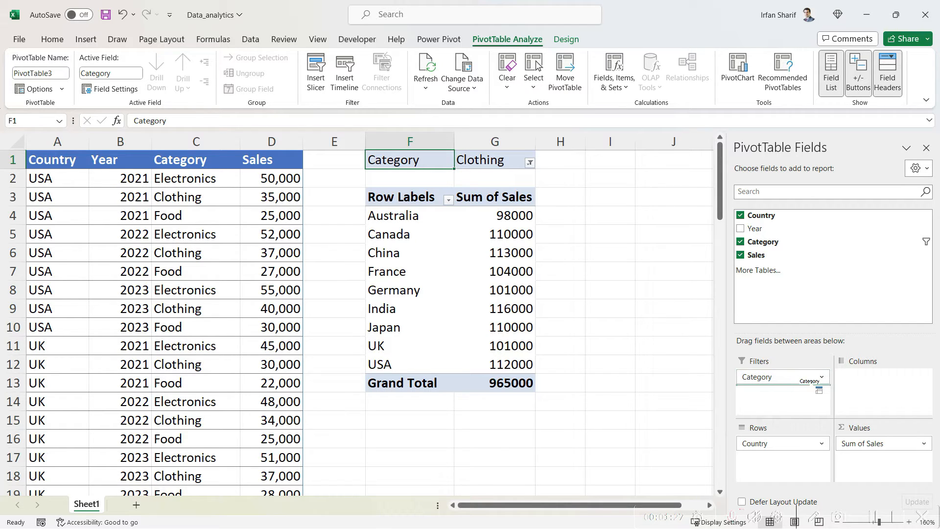
Drag Category out of the PivotTable Filters area.
{"action": "left_click_drag", "start_coordinate": [756, 377], "coordinate": [881, 376]}
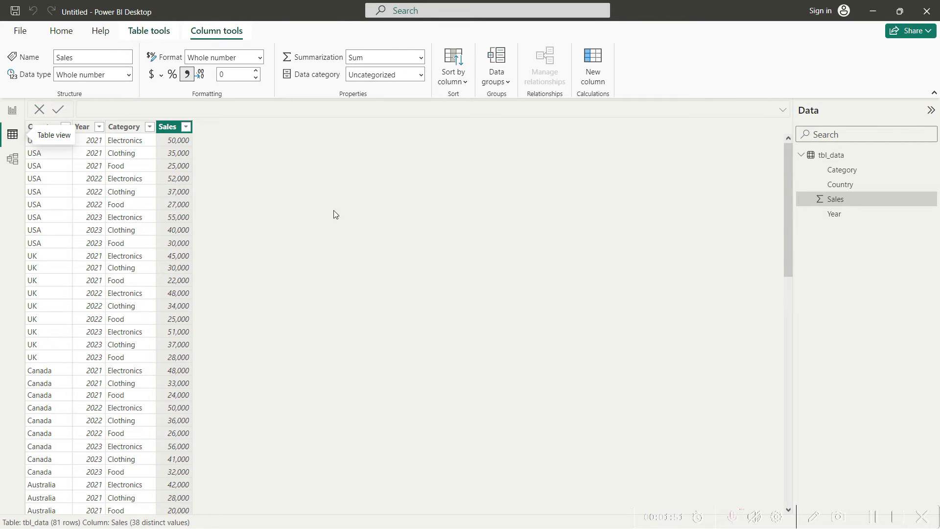
{"action": "mouse_move", "coordinate": [264, 286]}
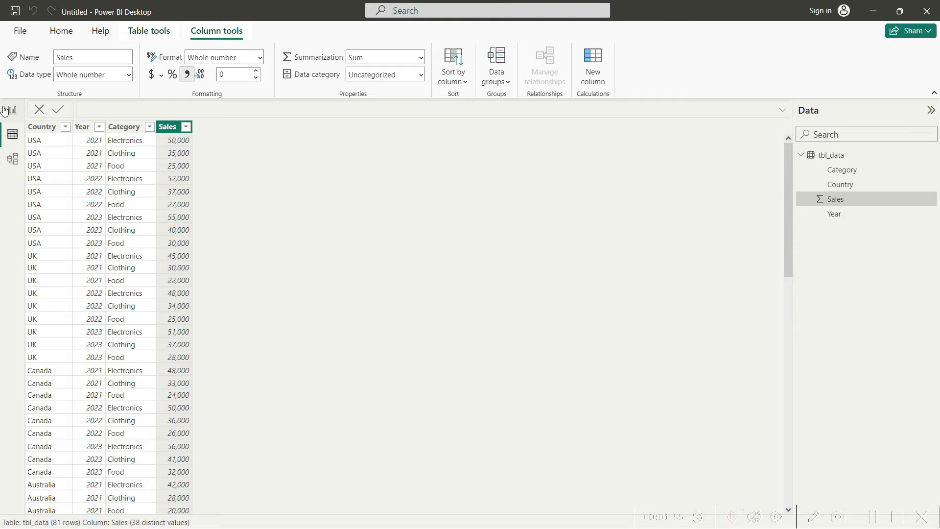
Add an empty matrix visual to the report canvas in Report view.
{"action": "left_click", "coordinate": [12, 111]}
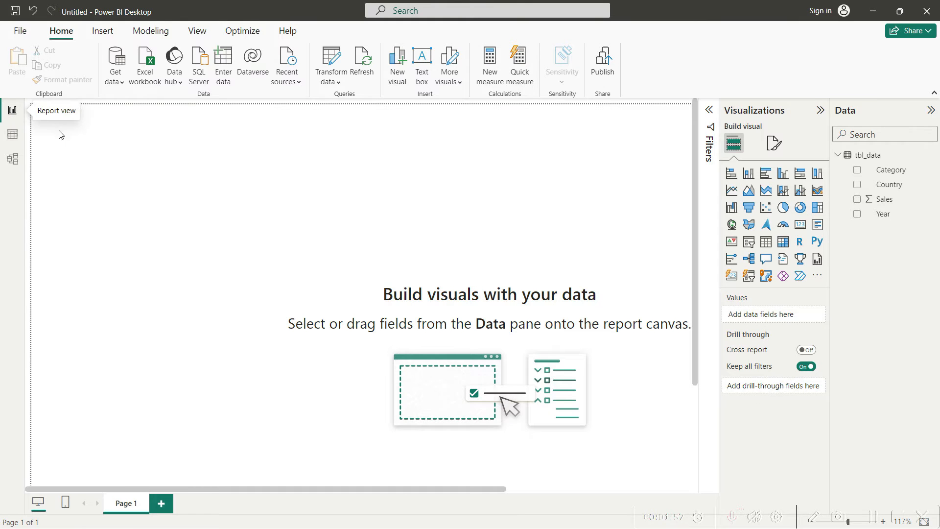
{"action": "mouse_move", "coordinate": [776, 126]}
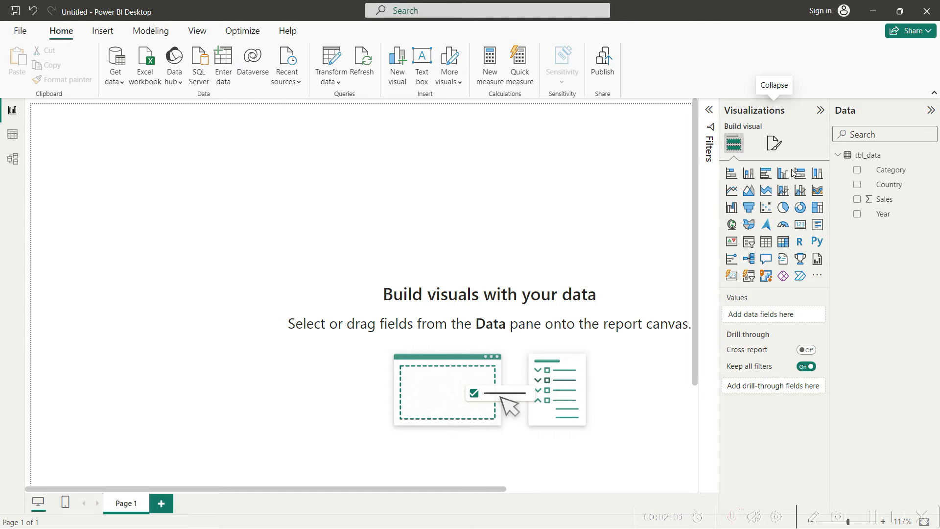
{"action": "mouse_move", "coordinate": [782, 241]}
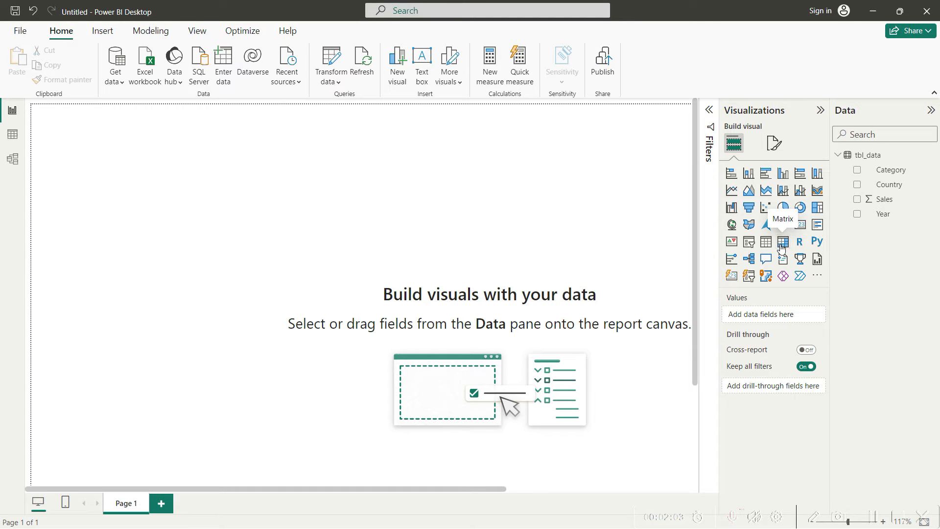
{"action": "left_click", "coordinate": [782, 242]}
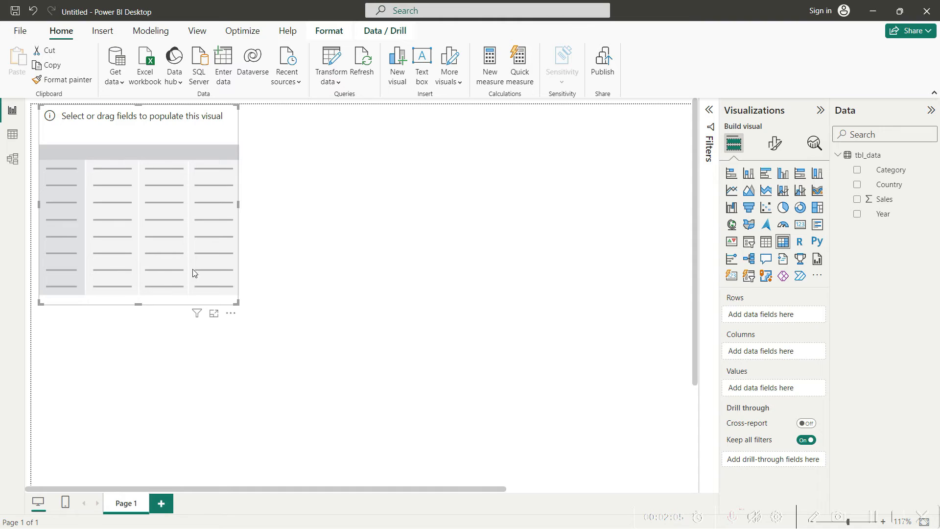
{"action": "mouse_move", "coordinate": [741, 347]}
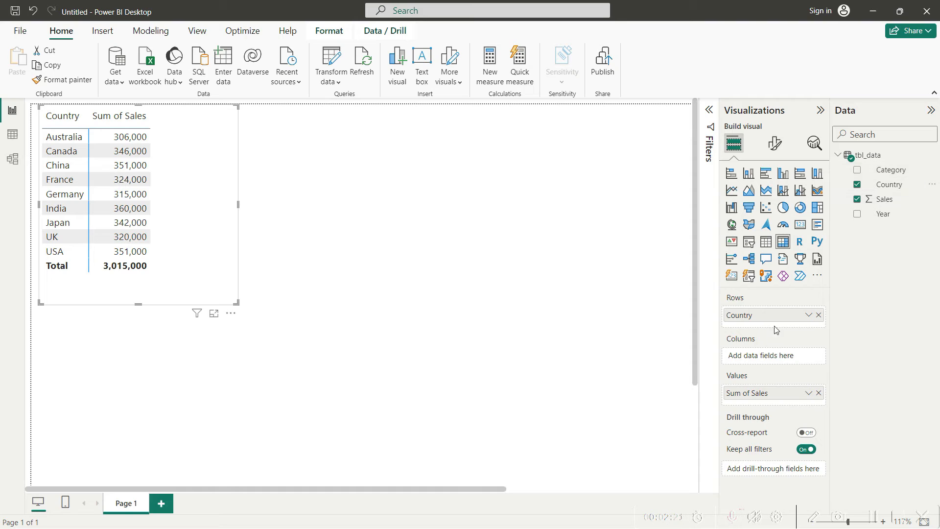
{"action": "mouse_move", "coordinate": [917, 281]}
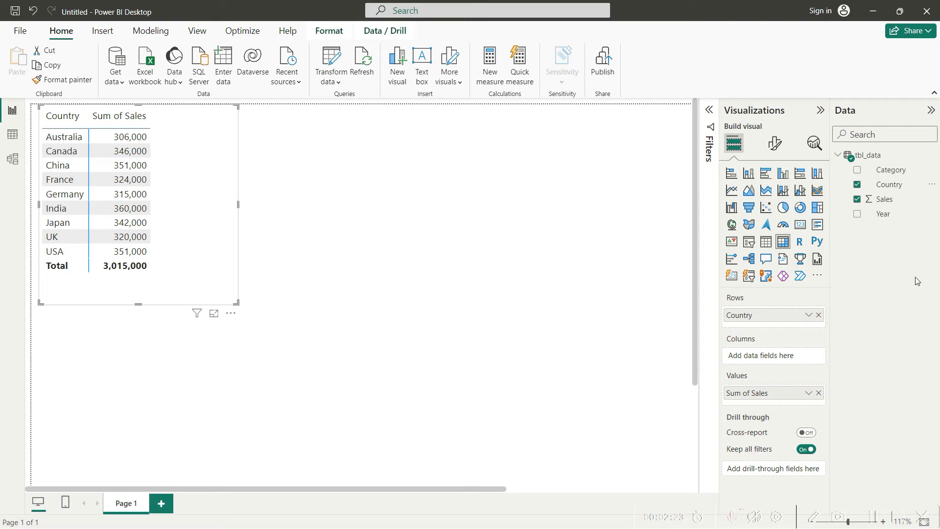
{"action": "mouse_move", "coordinate": [905, 282]}
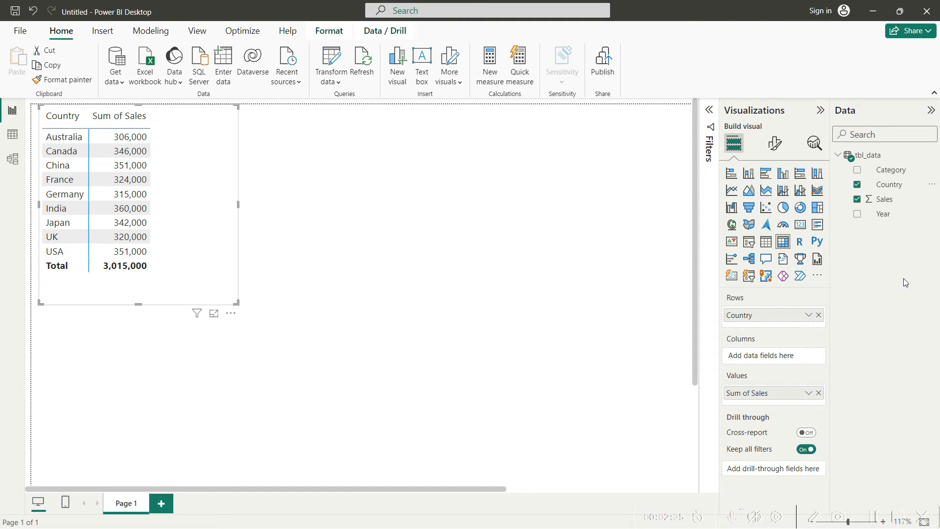
Put Year in the matrix Columns well to show 2021, 2022 and 2023.
{"action": "left_click_drag", "start_coordinate": [881, 214], "coordinate": [878, 224]}
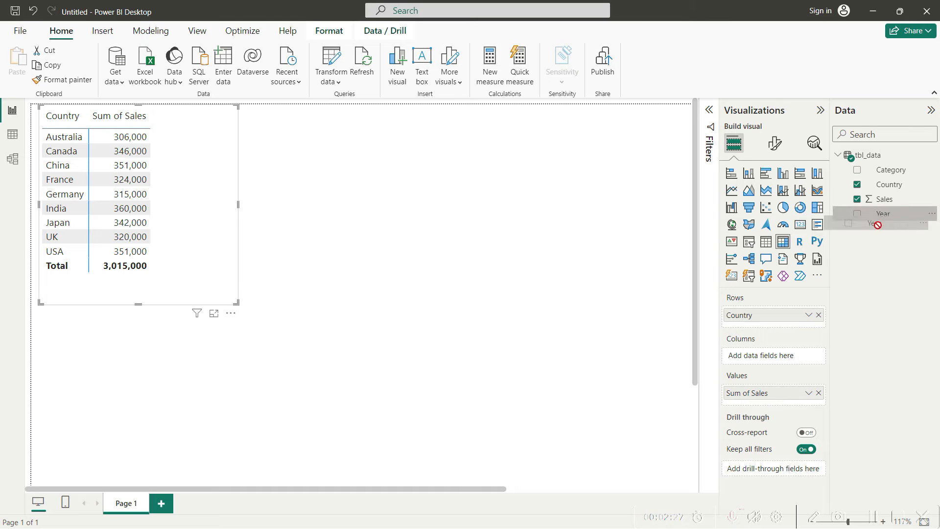
{"action": "left_click", "coordinate": [856, 213]}
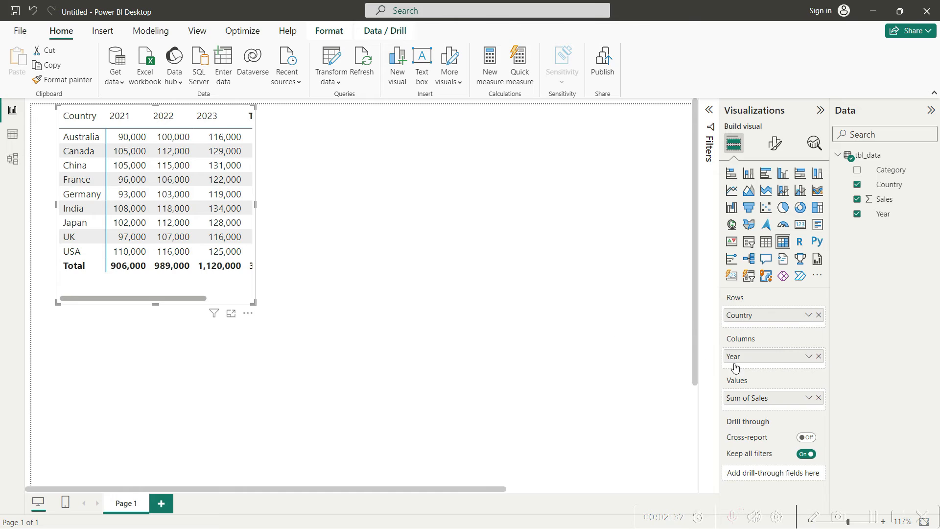
{"action": "mouse_move", "coordinate": [428, 246]}
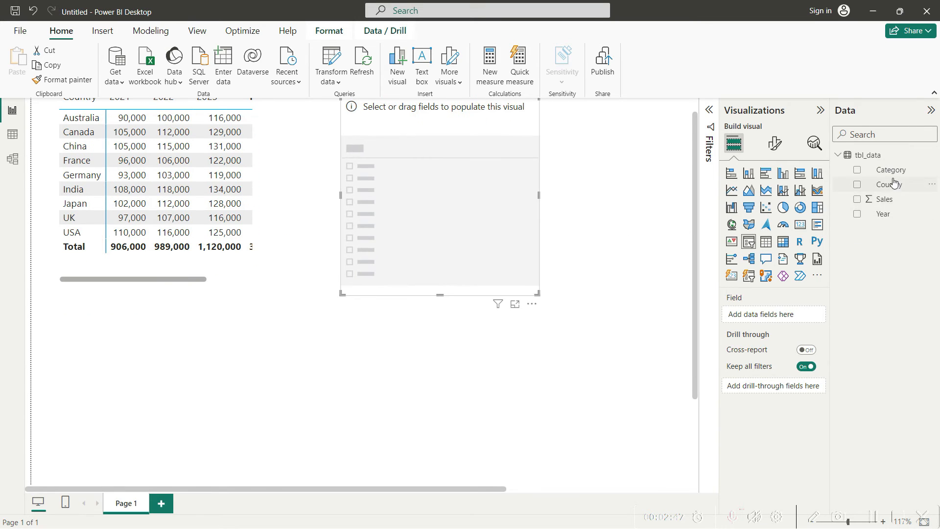
Add a Category slicer and click through Clothing, Electronics, then Food.
{"action": "left_click", "coordinate": [857, 169]}
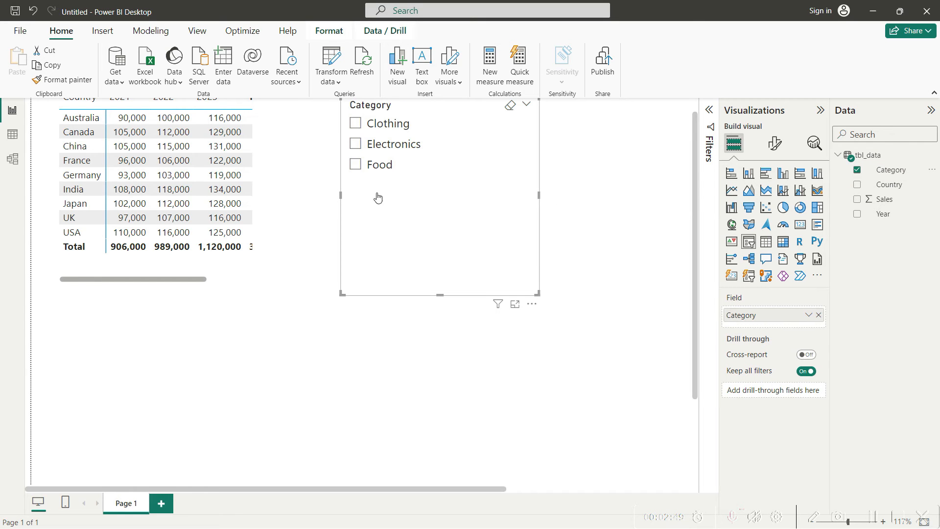
{"action": "left_click", "coordinate": [354, 123]}
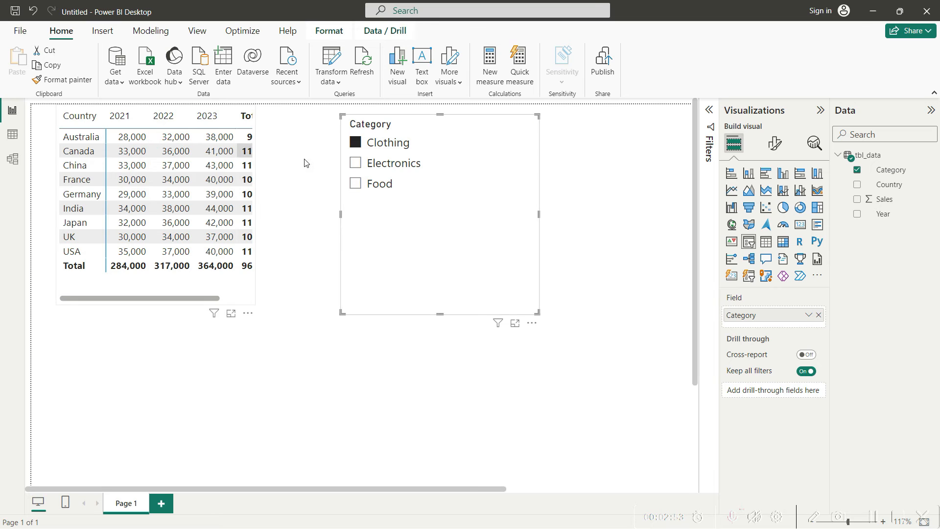
{"action": "left_click", "coordinate": [354, 162]}
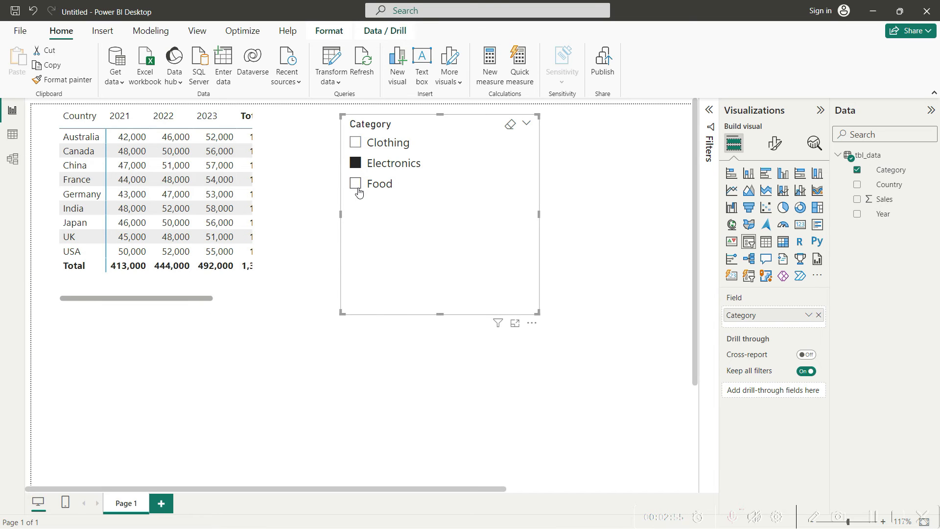
{"action": "left_click", "coordinate": [354, 183]}
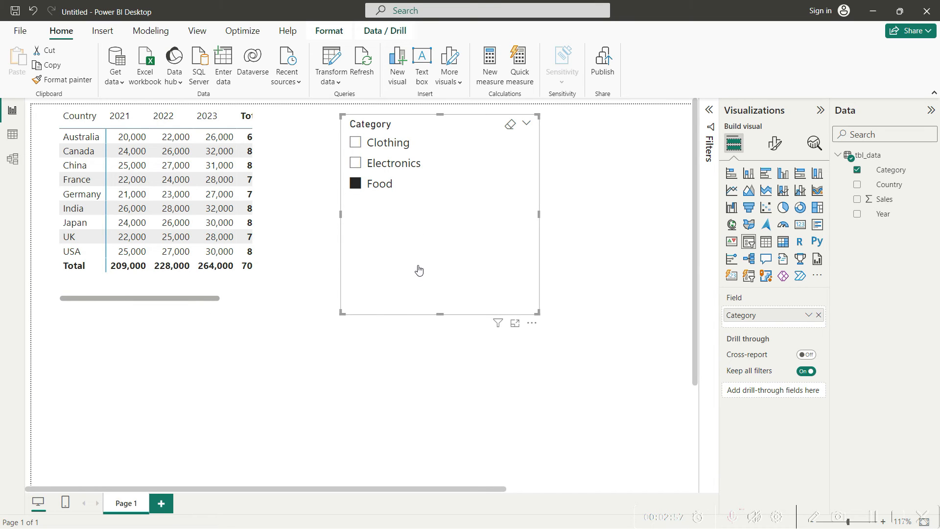
{"action": "mouse_move", "coordinate": [422, 302]}
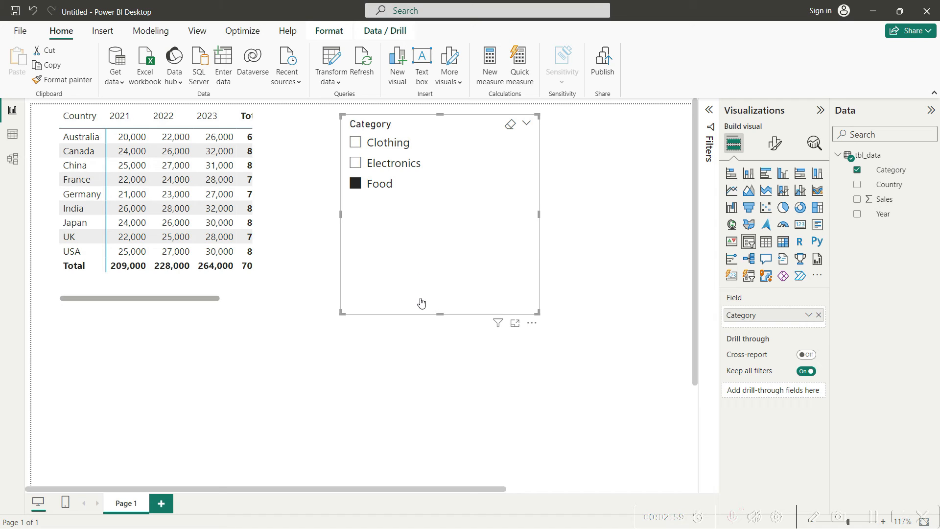
{"action": "mouse_move", "coordinate": [429, 306]}
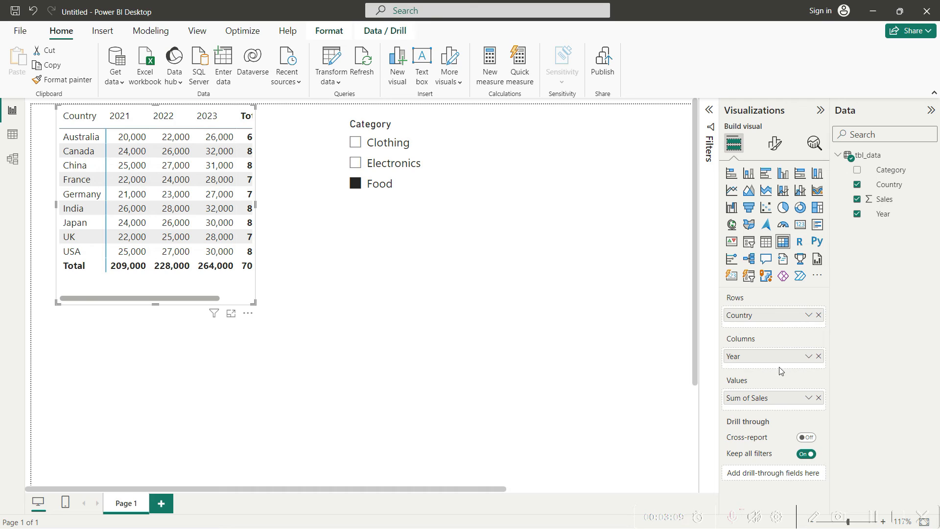
{"action": "mouse_move", "coordinate": [897, 185]}
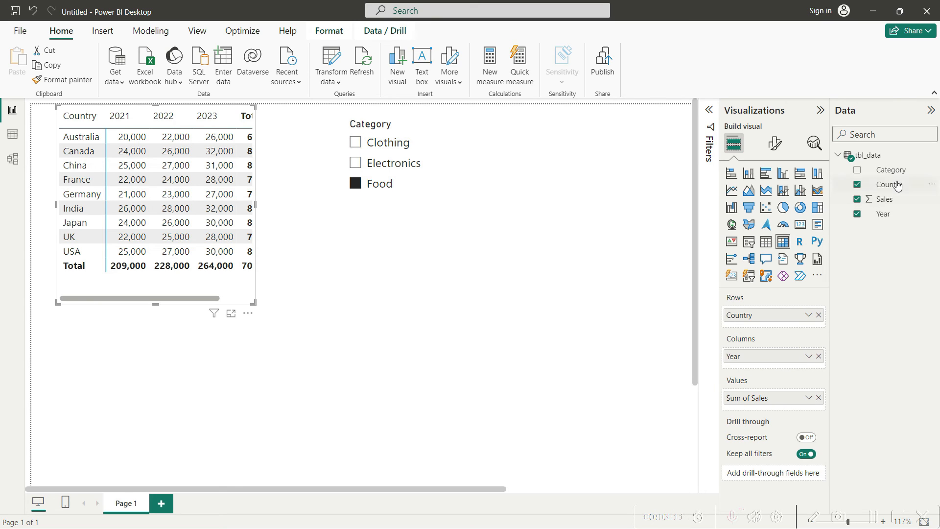
Replace Year with Category in the matrix Columns well.
{"action": "left_click_drag", "start_coordinate": [890, 170], "coordinate": [782, 365]}
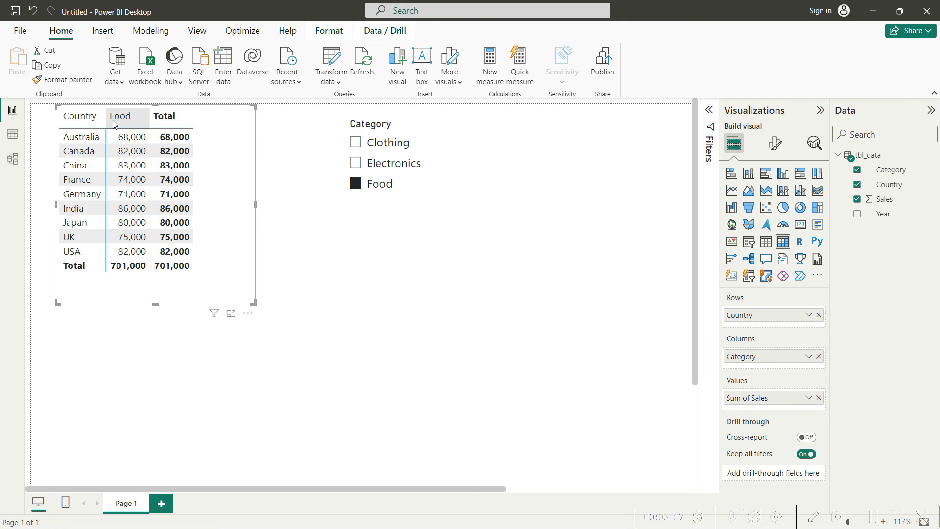
{"action": "mouse_move", "coordinate": [227, 293]}
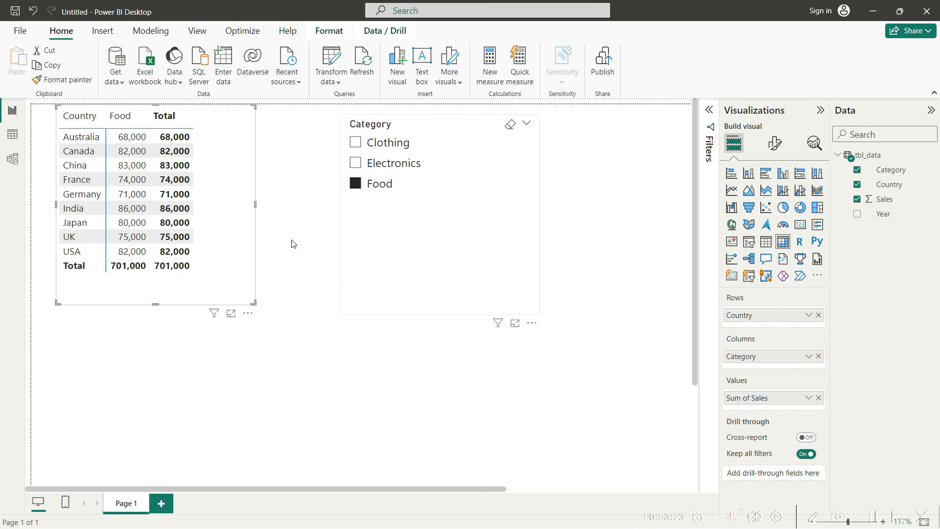
Delete the Category slicer and deselect to view the finished matrix.
{"action": "left_click", "coordinate": [484, 266]}
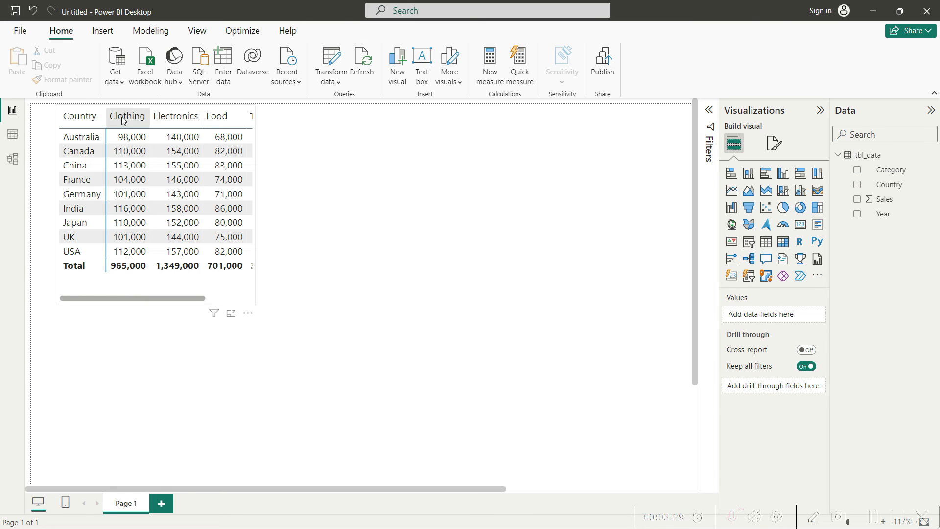
{"action": "mouse_move", "coordinate": [190, 311]}
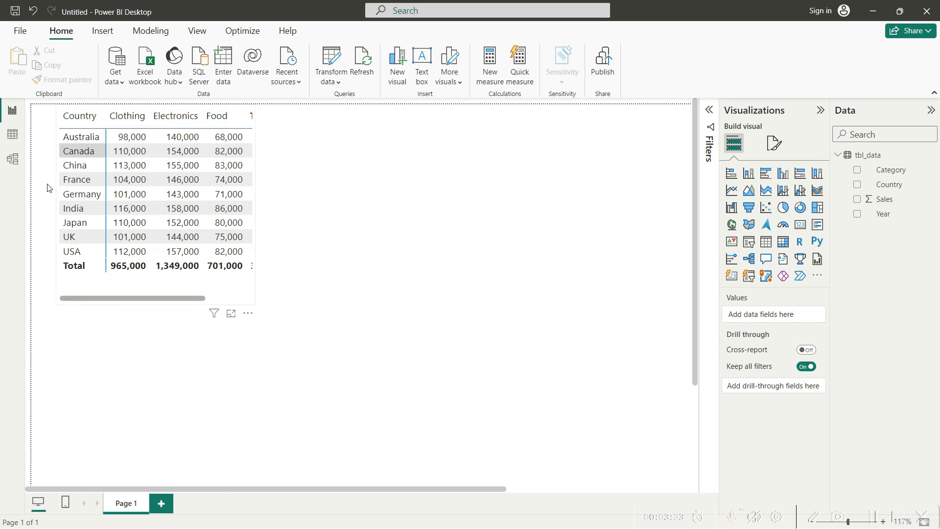
{"action": "left_click", "coordinate": [627, 386]}
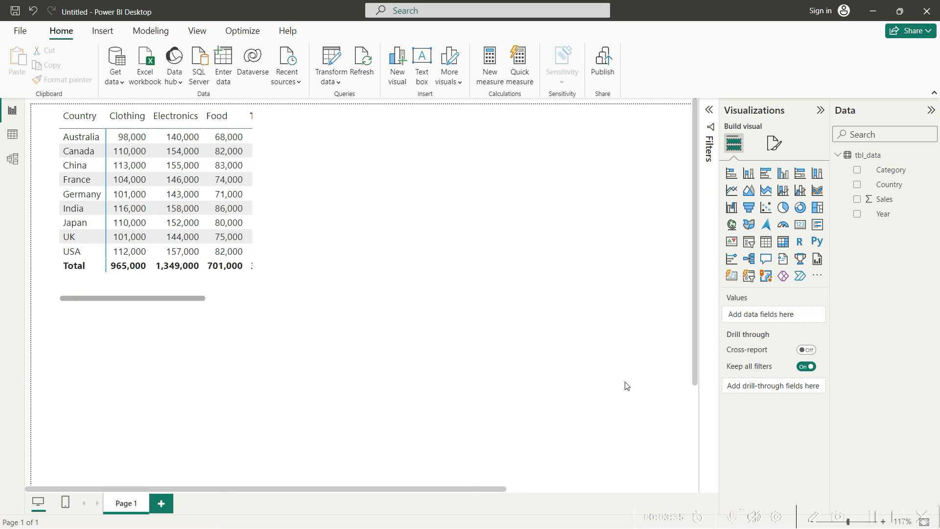